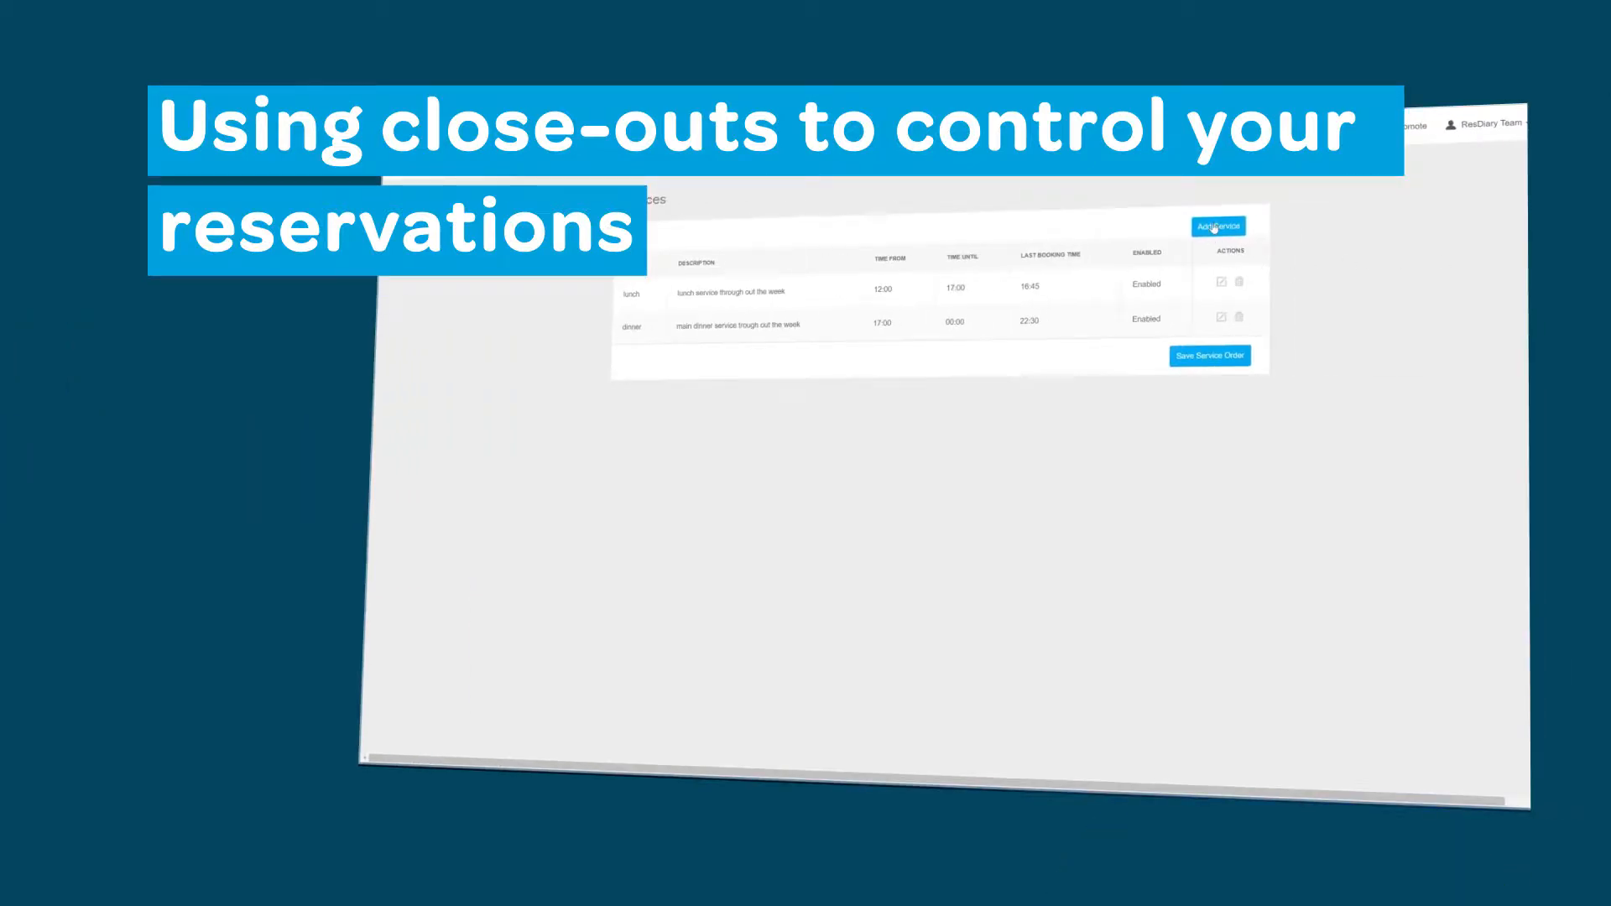
Add a new close-out period in Close-outs settings named 'online bar booking'.
{"action": "left_click", "coordinate": [1218, 226]}
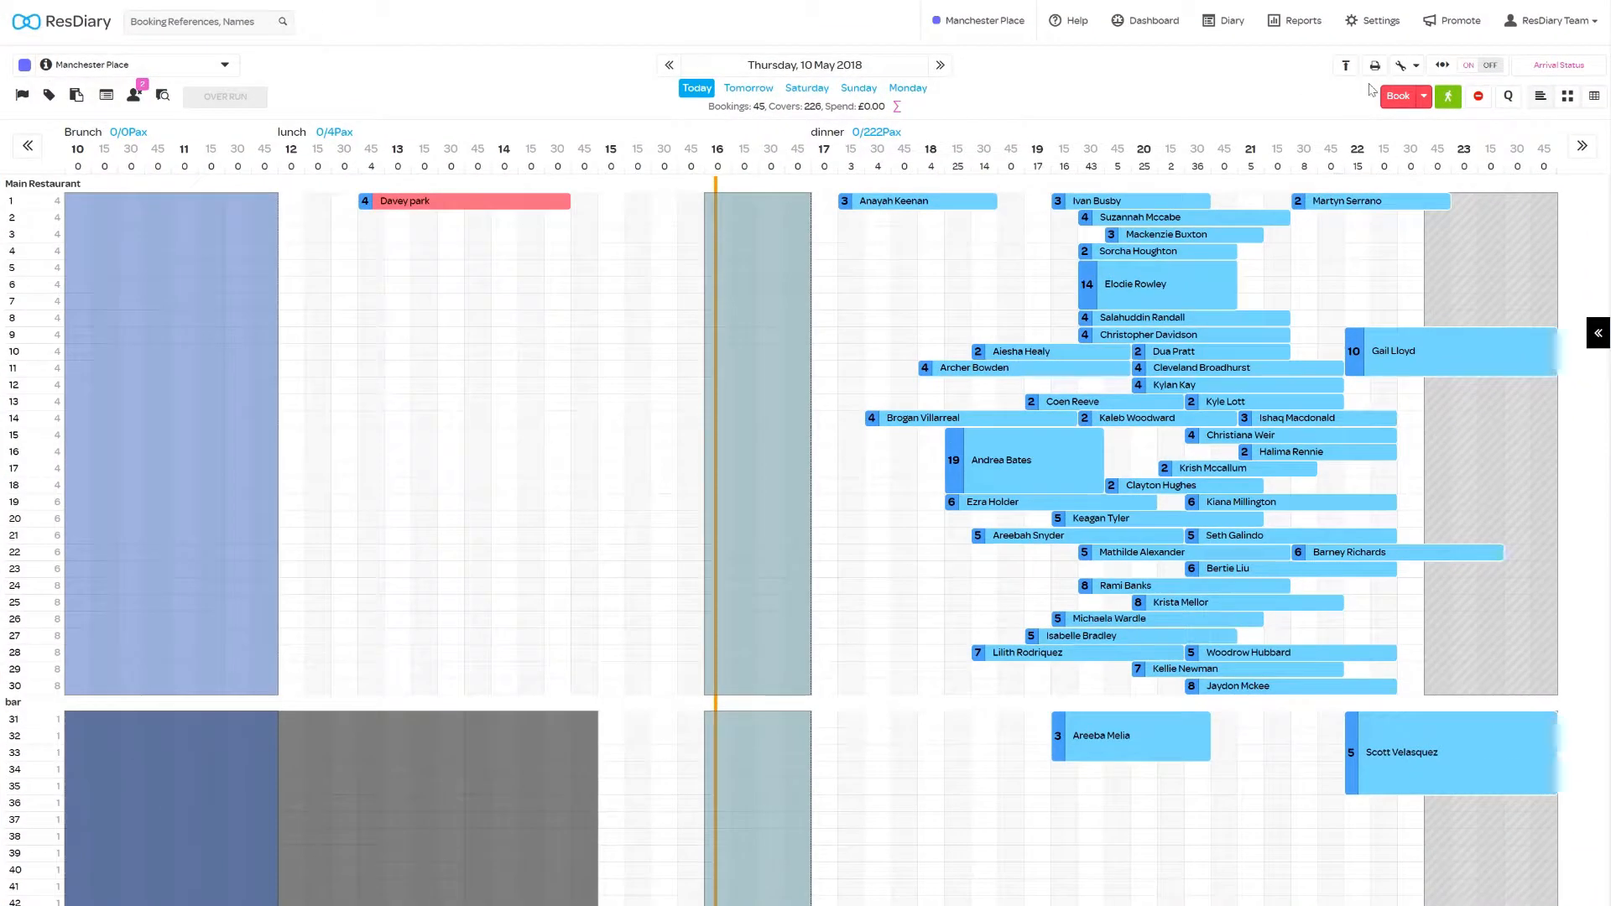
{"action": "left_click", "coordinate": [1379, 19]}
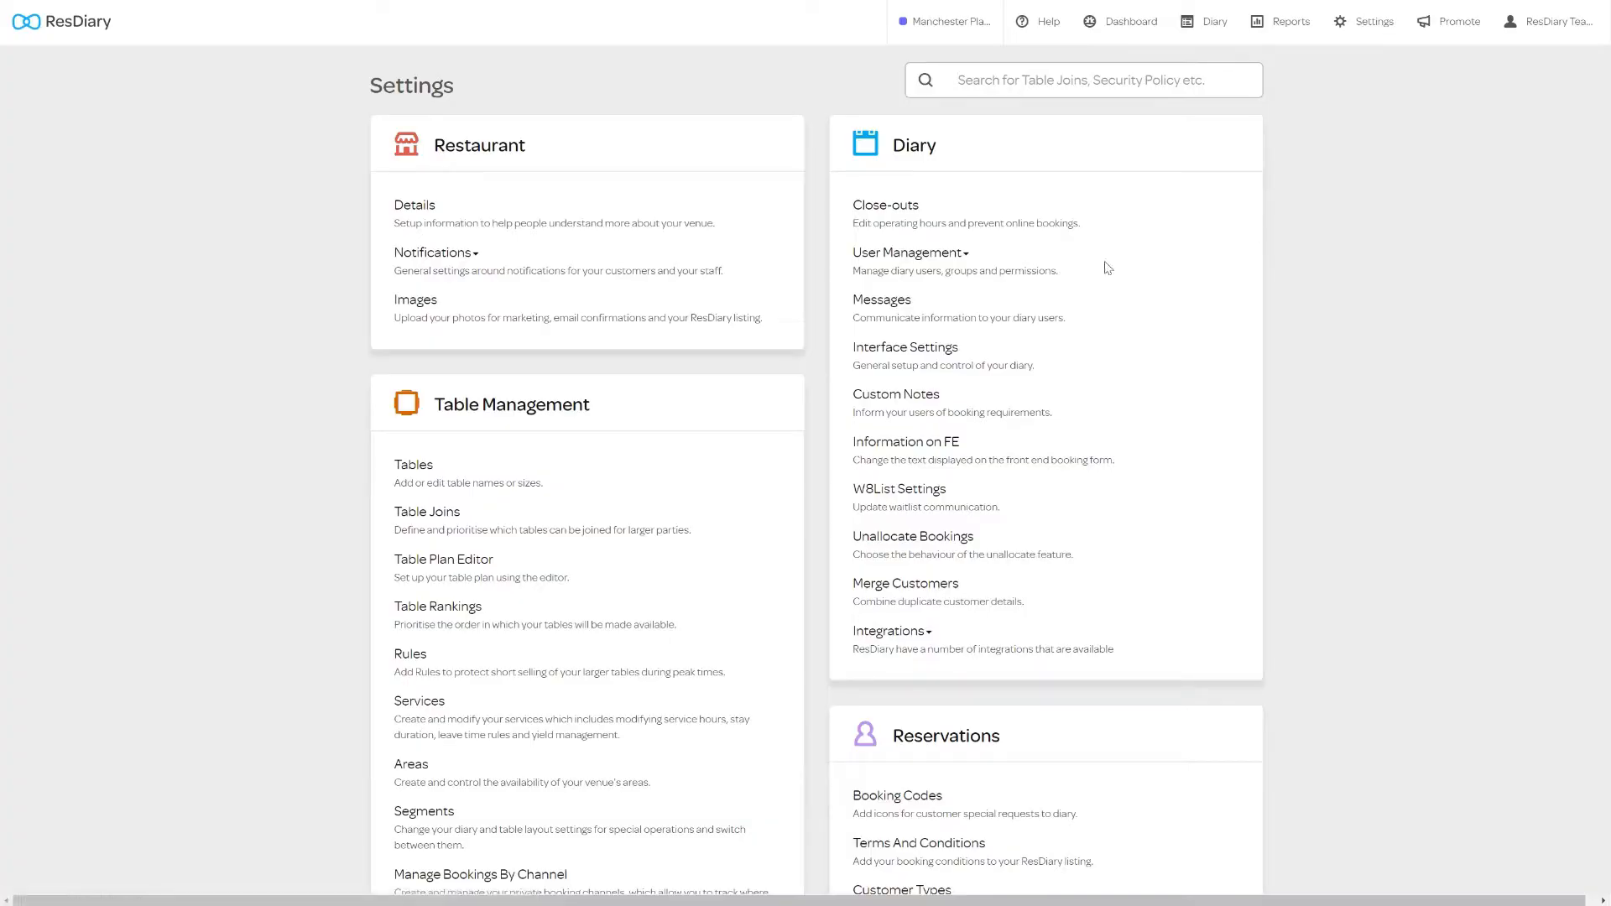
{"action": "left_click", "coordinate": [885, 206]}
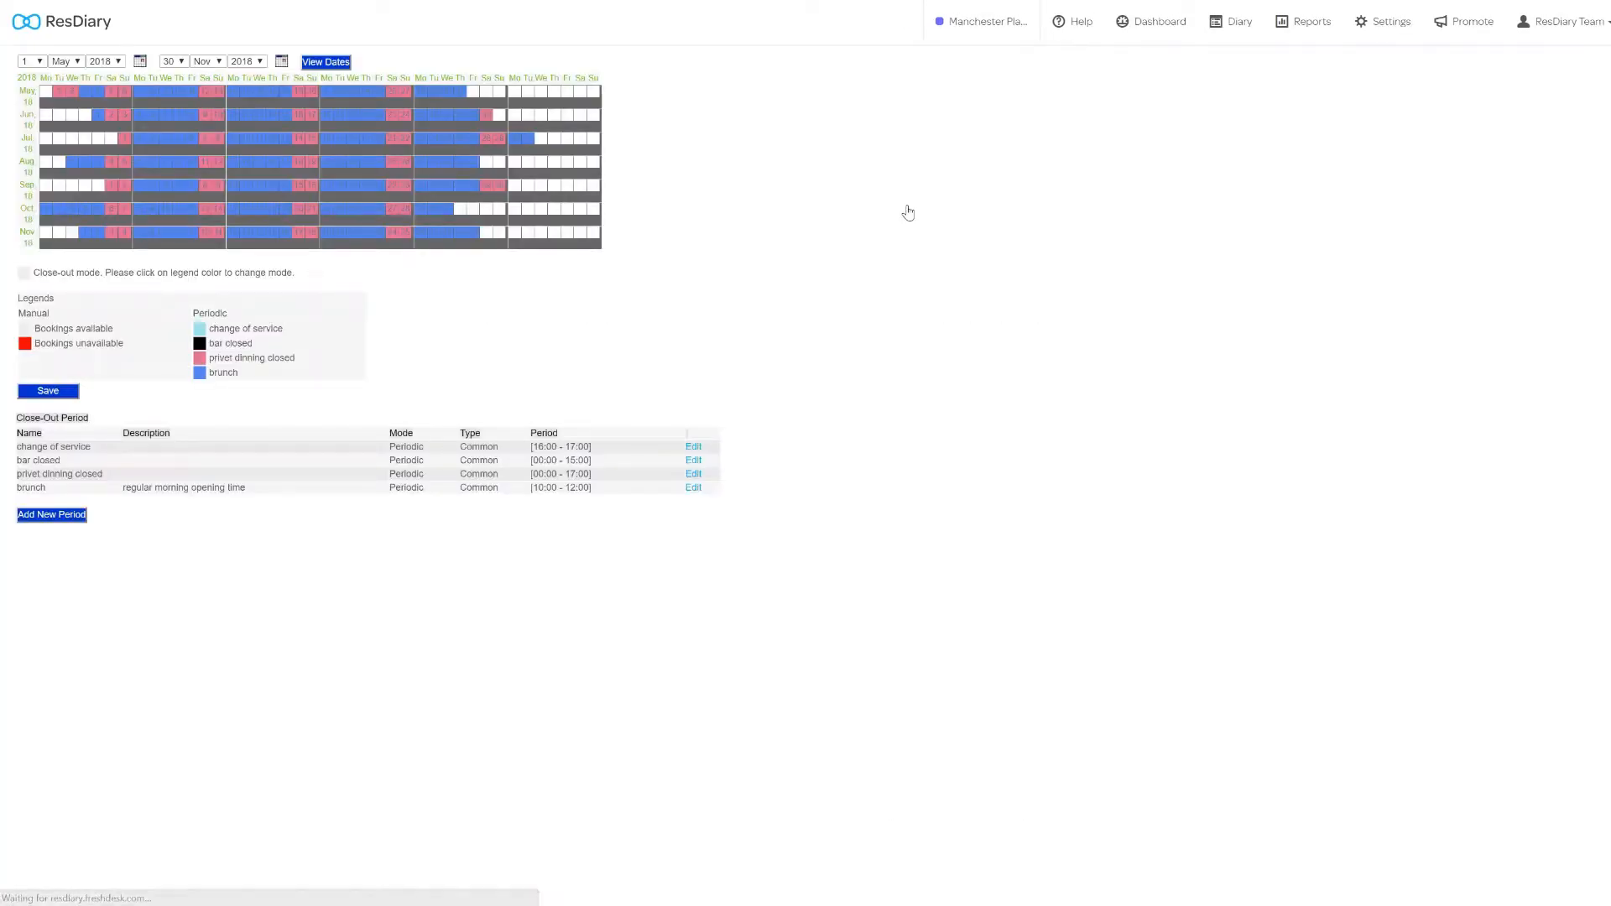
{"action": "left_click", "coordinate": [52, 514]}
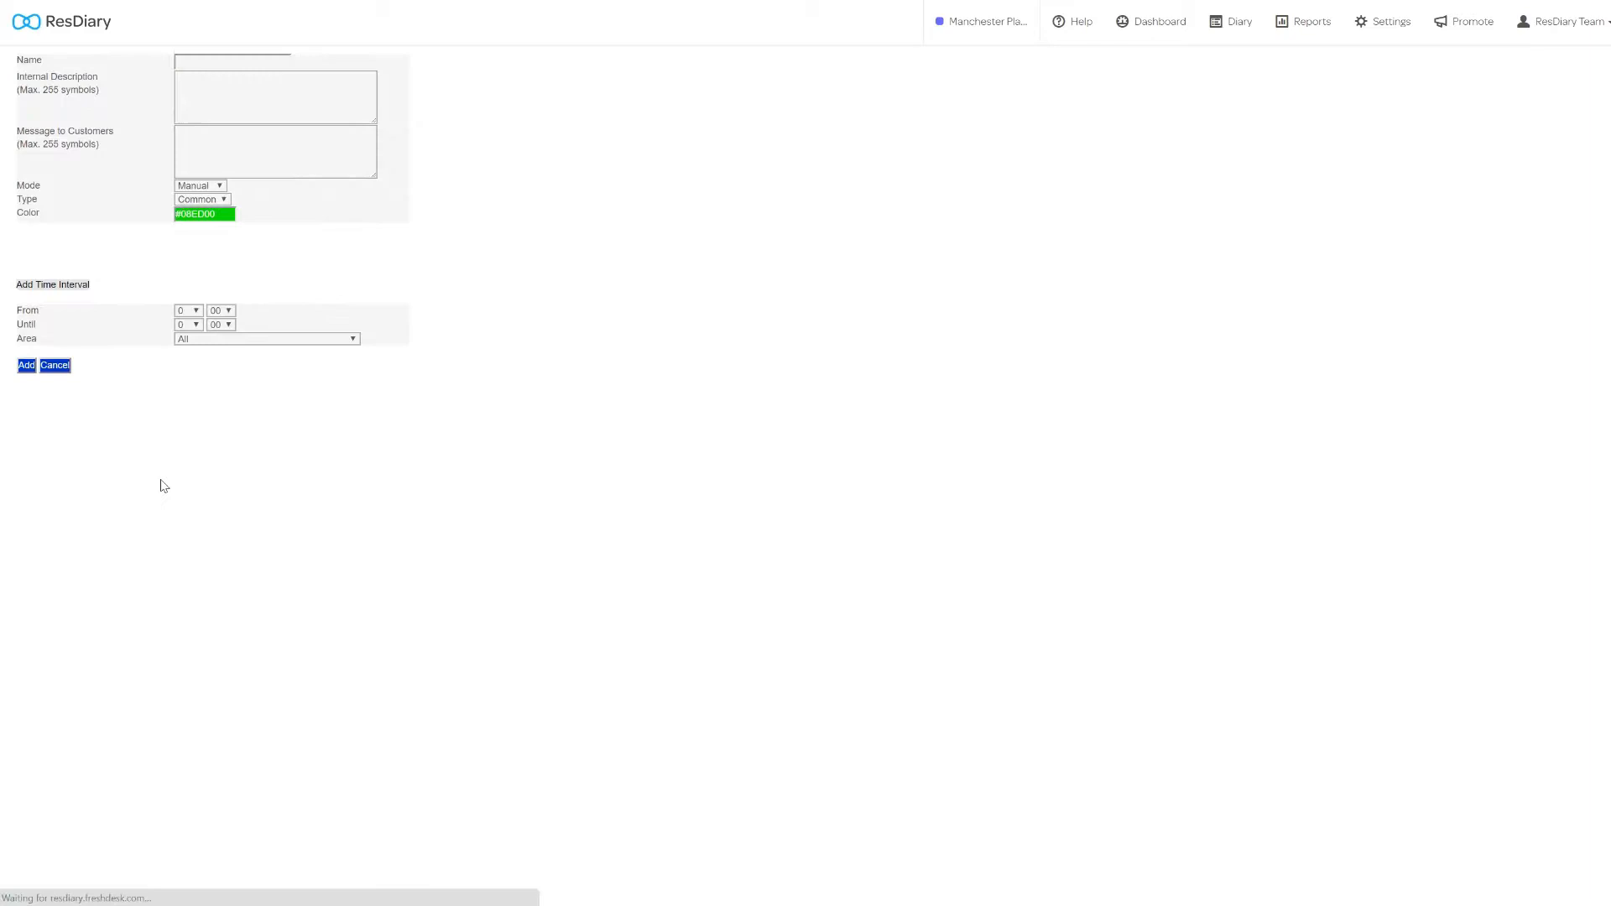
{"action": "type", "text": "online bar booking"}
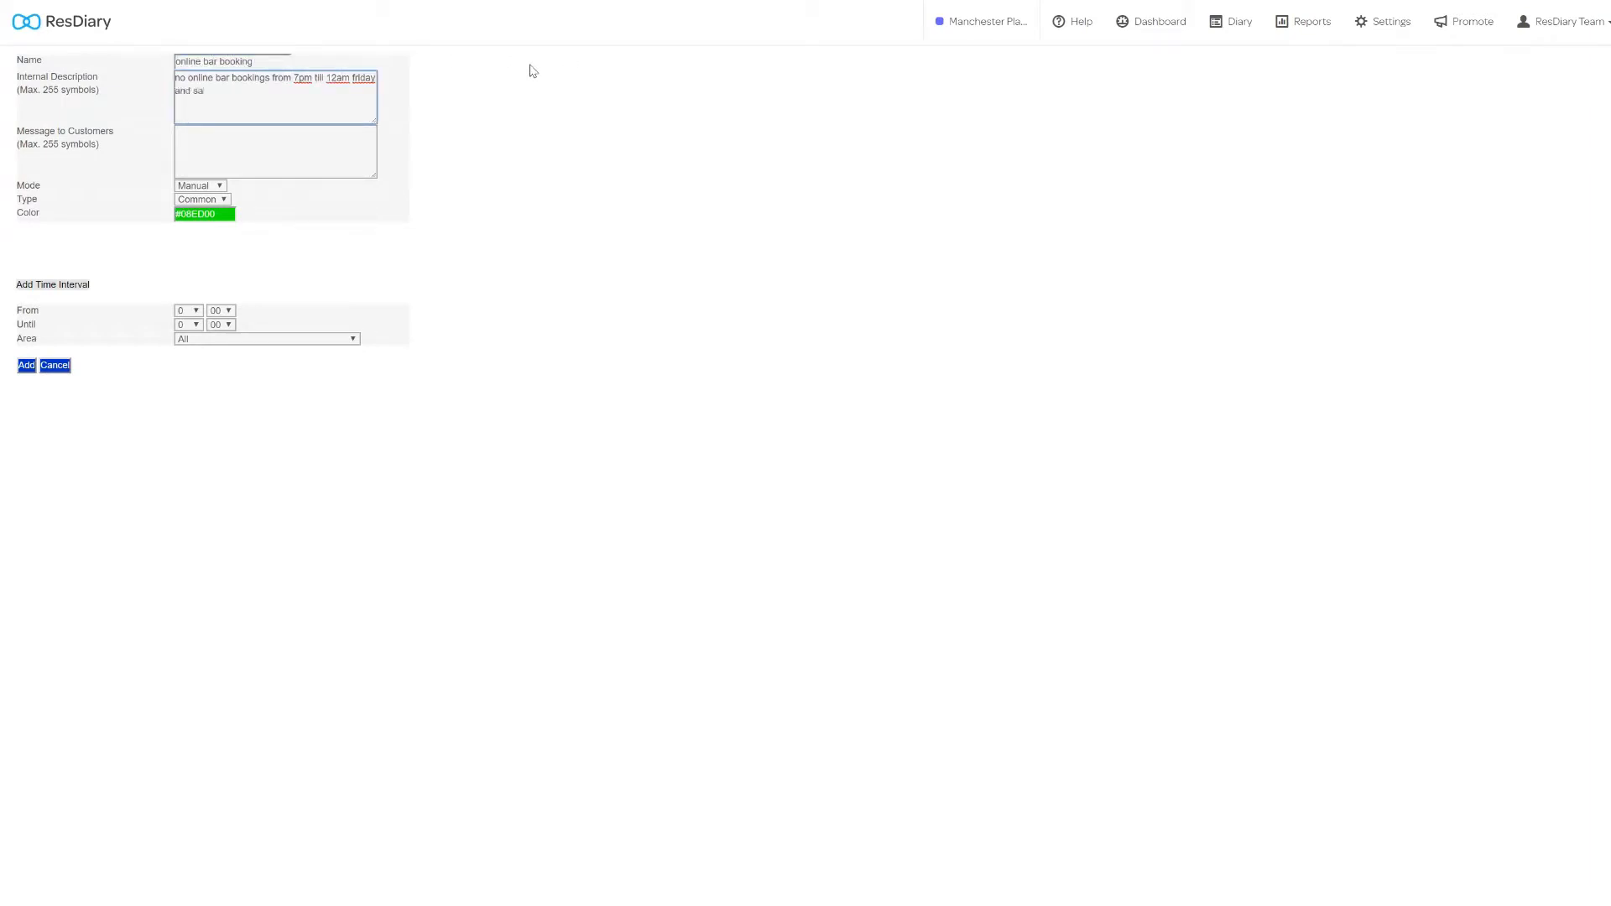
Make the close-out periodic until 10 May 2037 on Fridays and Saturdays.
{"action": "left_click", "coordinate": [199, 186]}
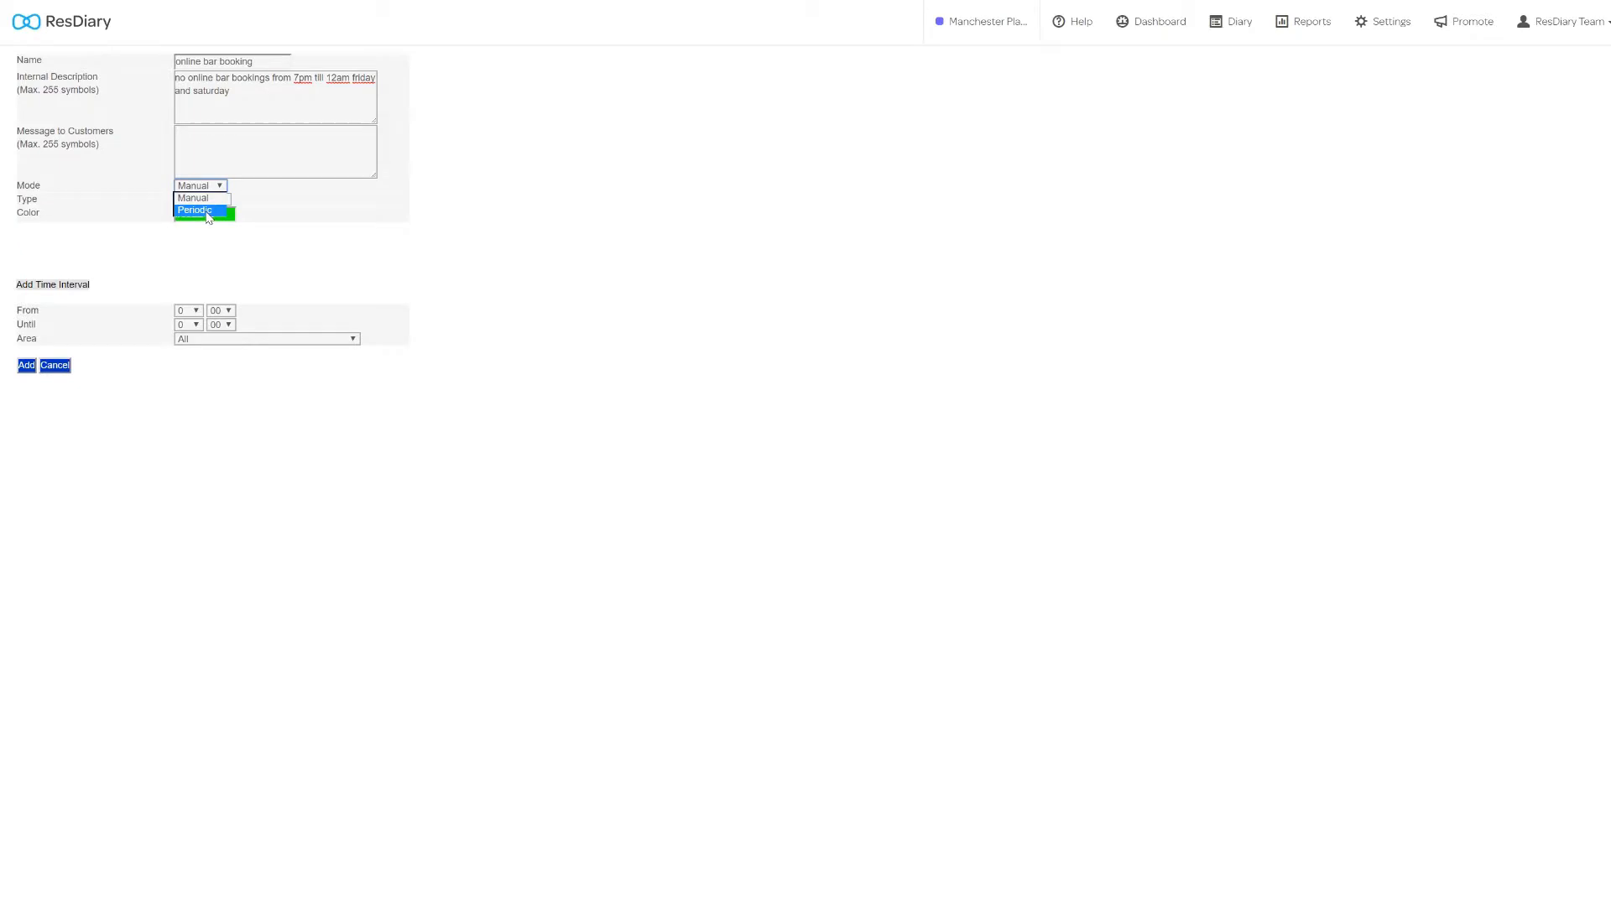
{"action": "left_click", "coordinate": [193, 210]}
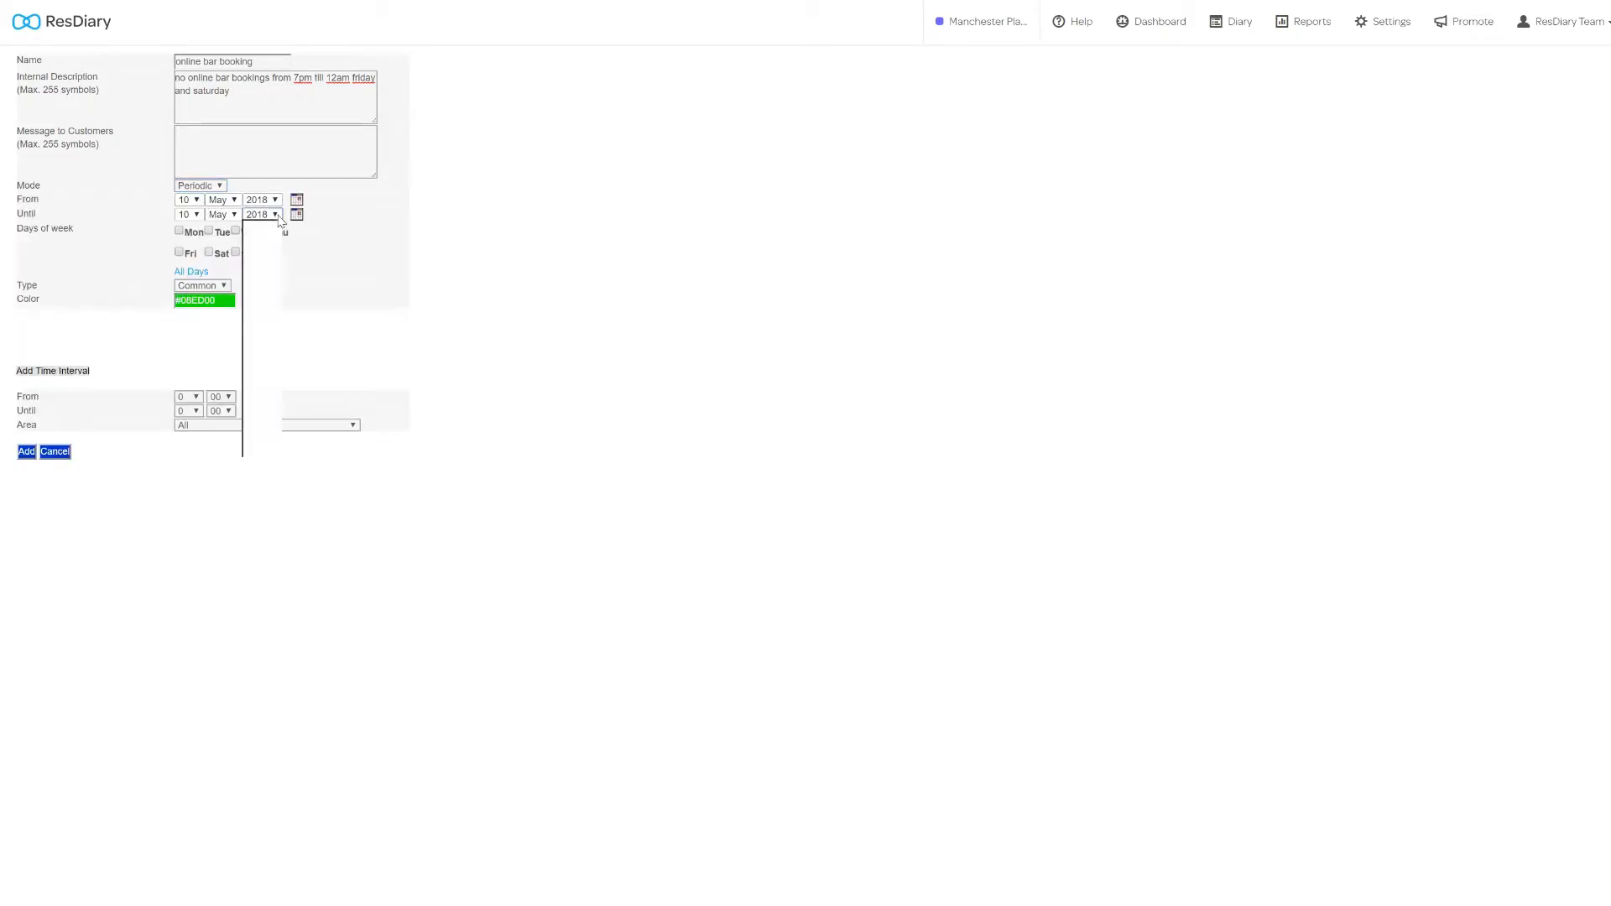
{"action": "left_click", "coordinate": [261, 214]}
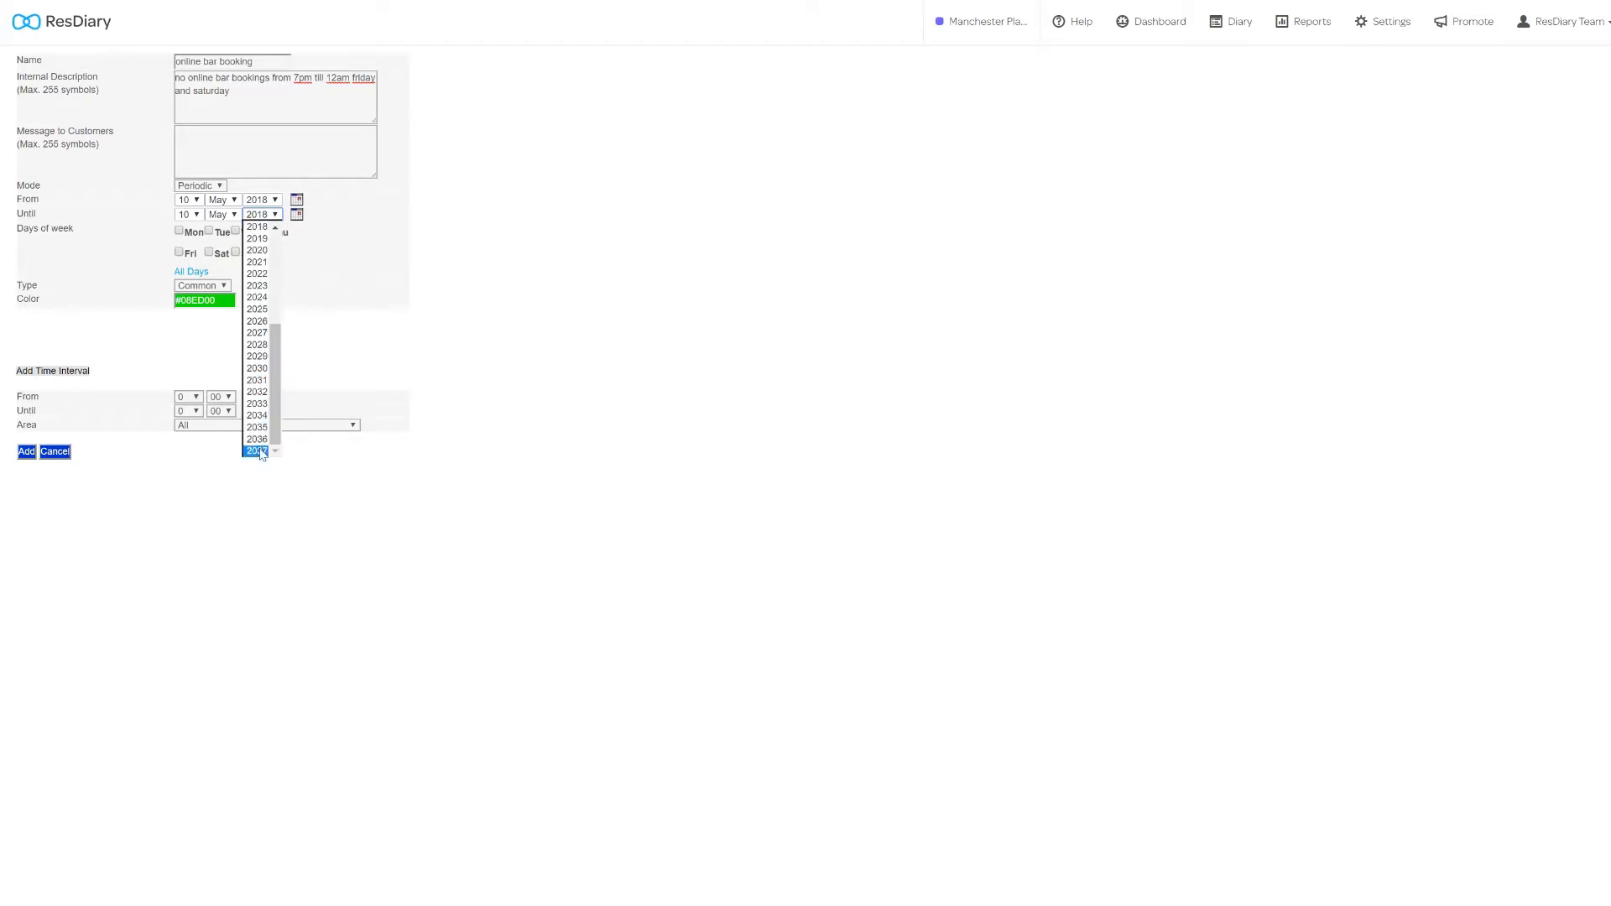
{"action": "left_click", "coordinate": [257, 449]}
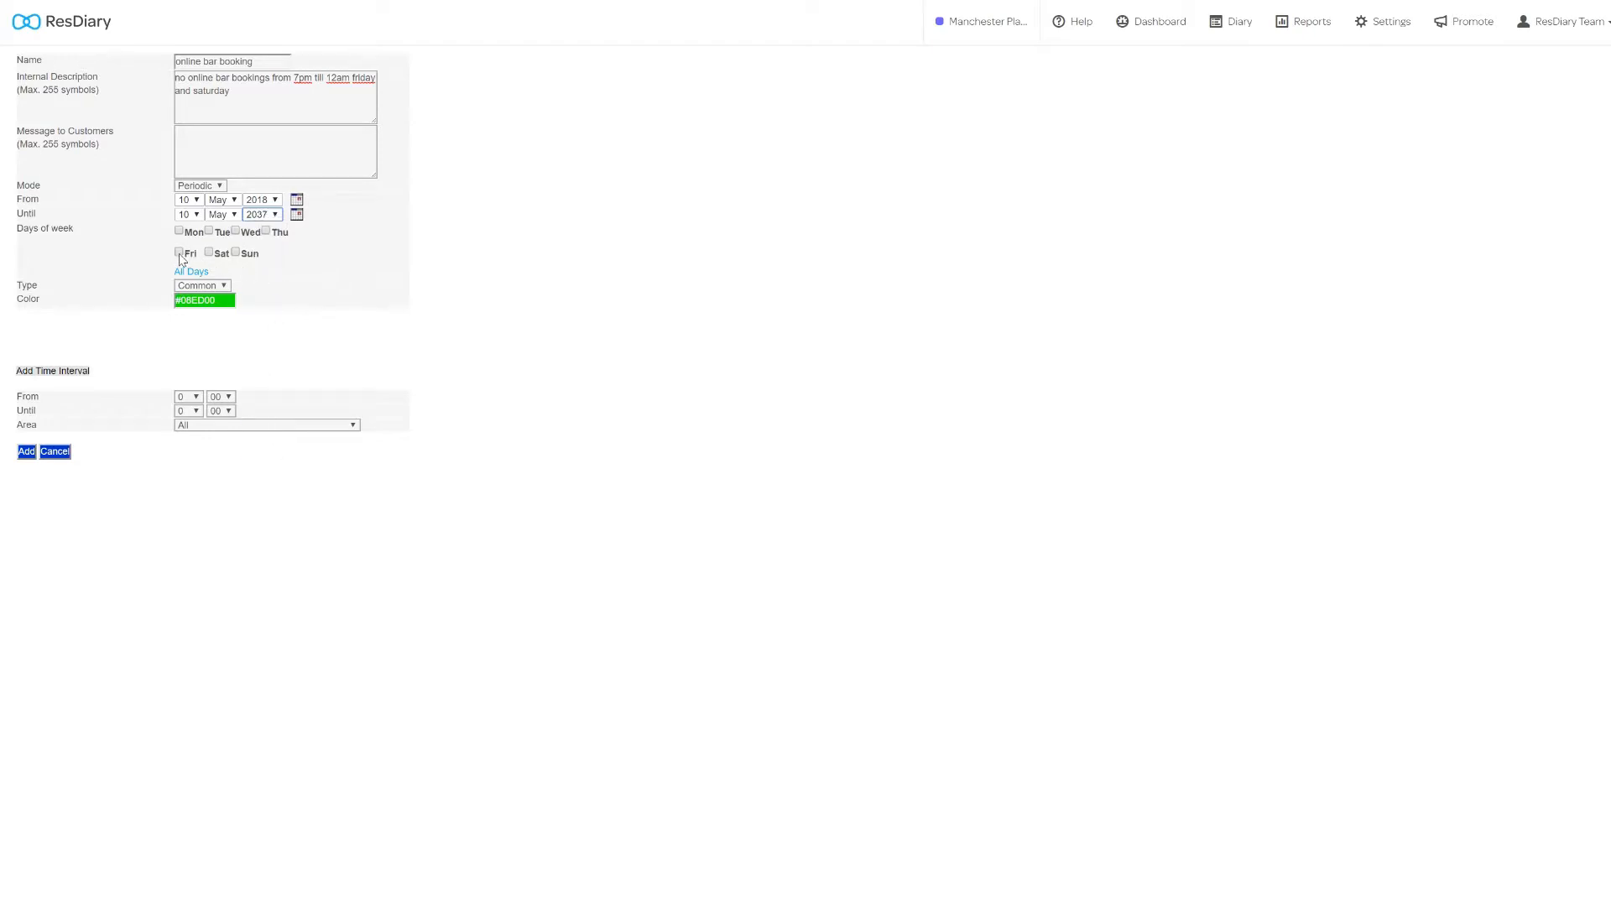
{"action": "left_click", "coordinate": [179, 252]}
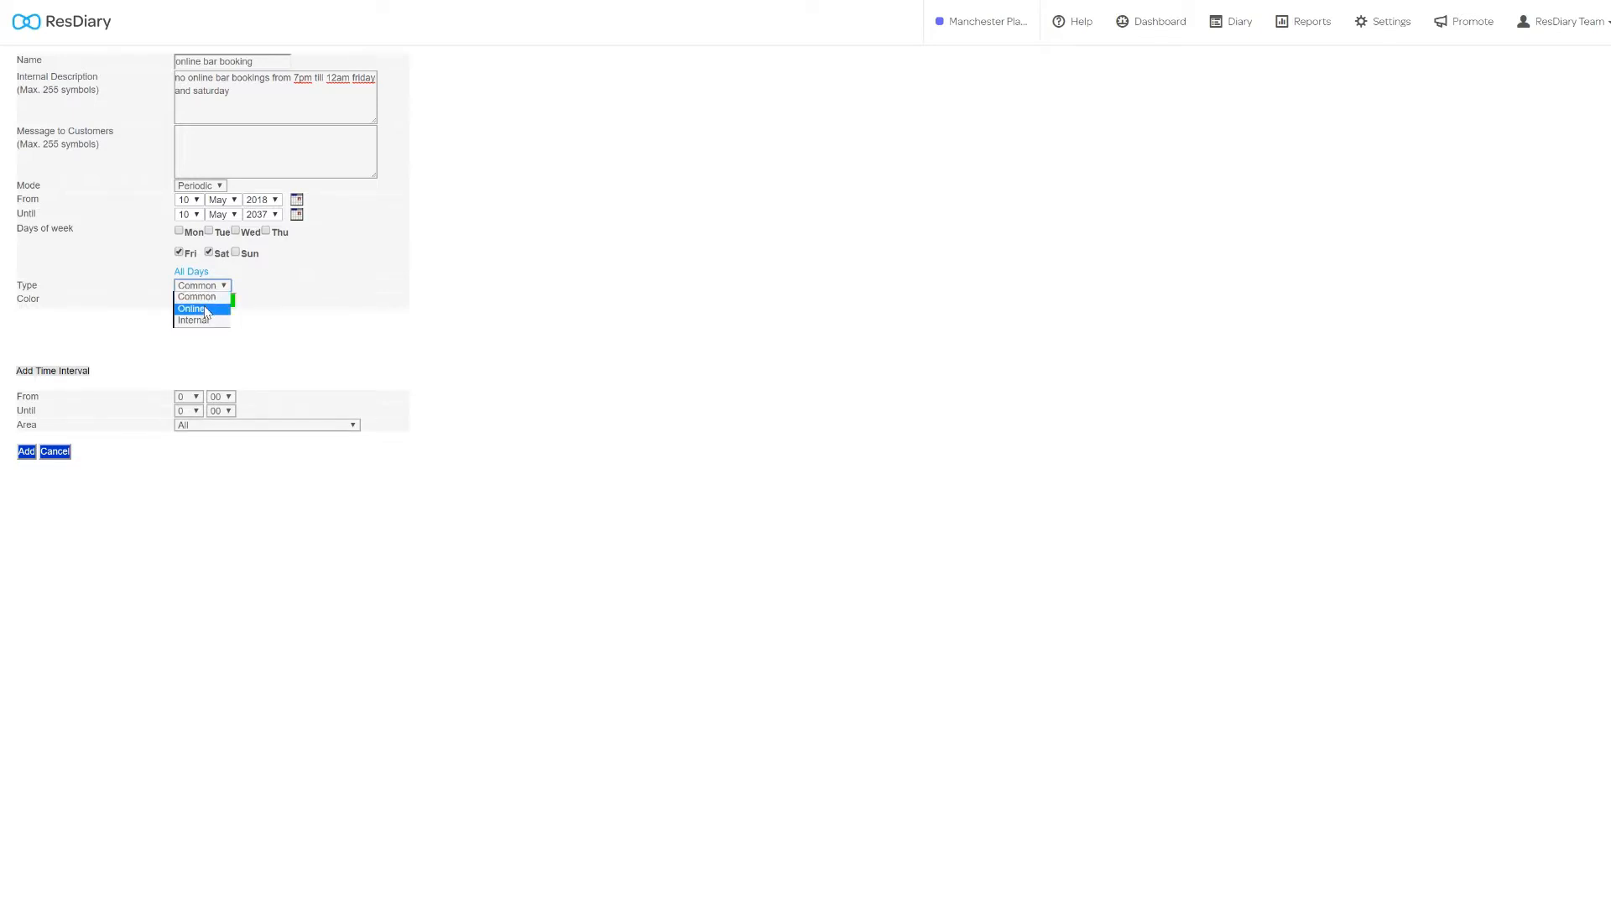
Limit the close-out to online bookings, colour it pink, and start it at 19:00.
{"action": "left_click", "coordinate": [192, 308]}
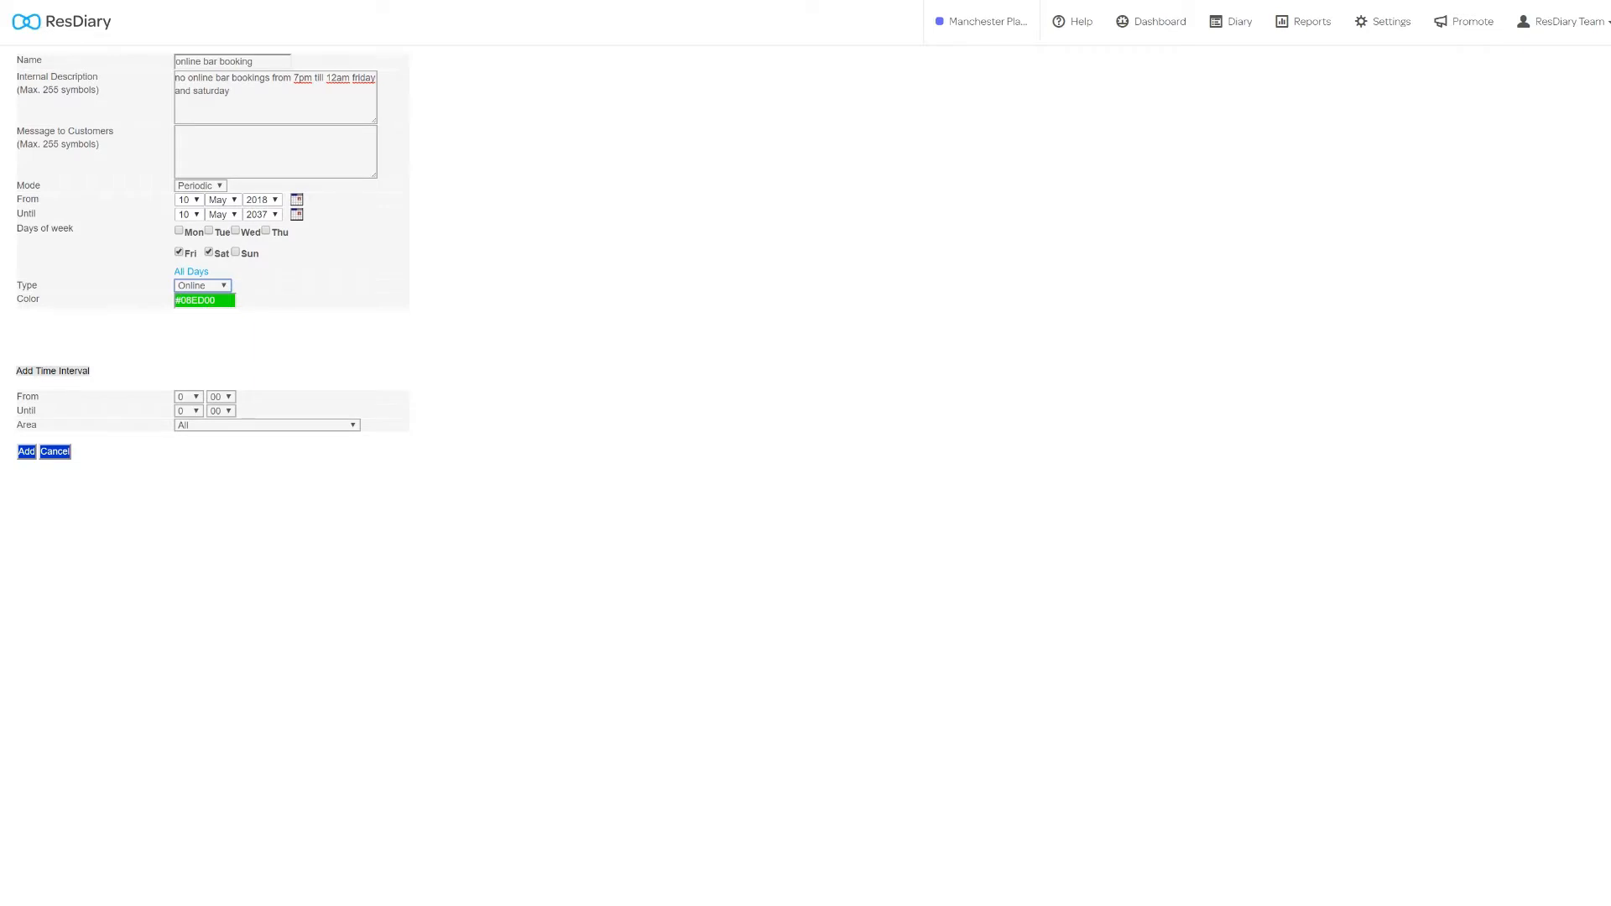
{"action": "left_click", "coordinate": [204, 300]}
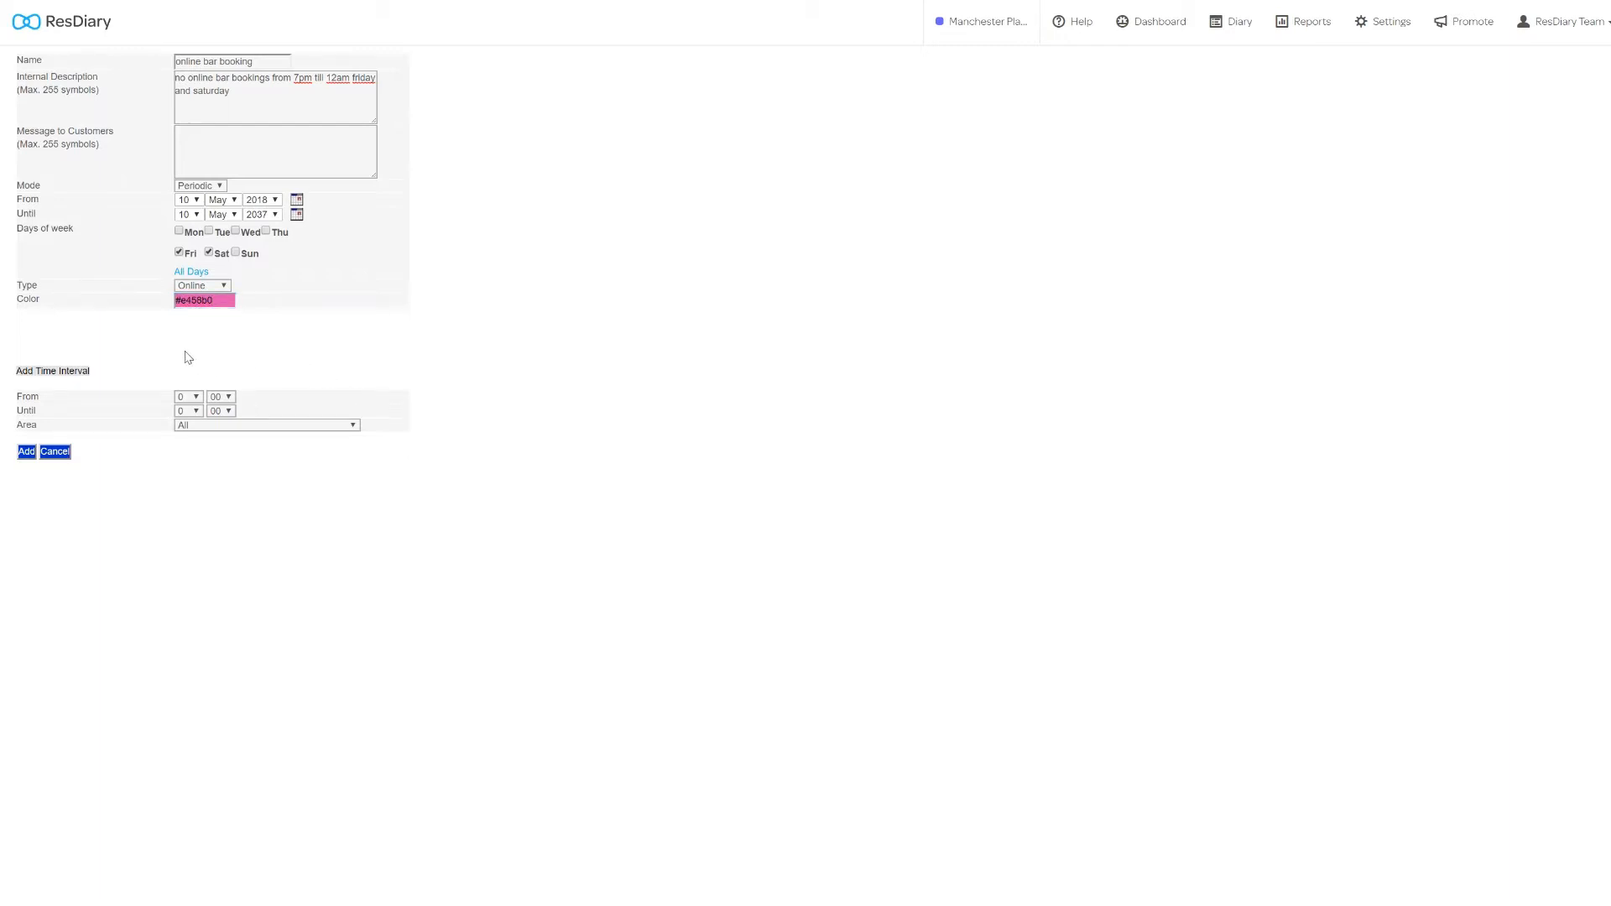
{"action": "left_click", "coordinate": [188, 397]}
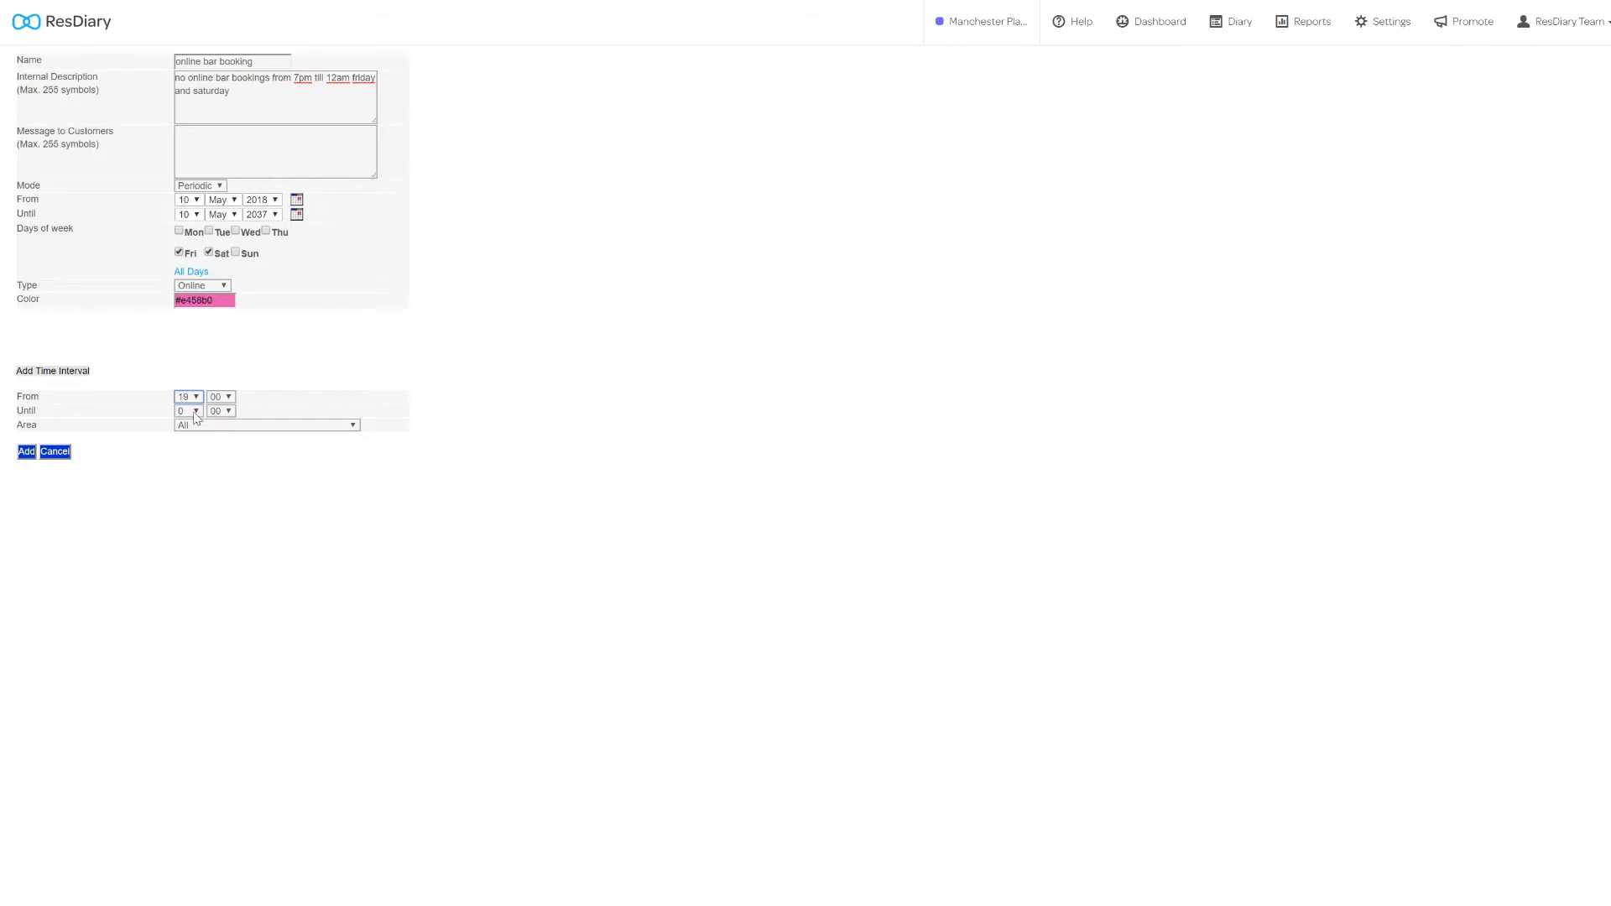
End the close-out at midnight for the bar area, add it, and show help options.
{"action": "left_click", "coordinate": [194, 411]}
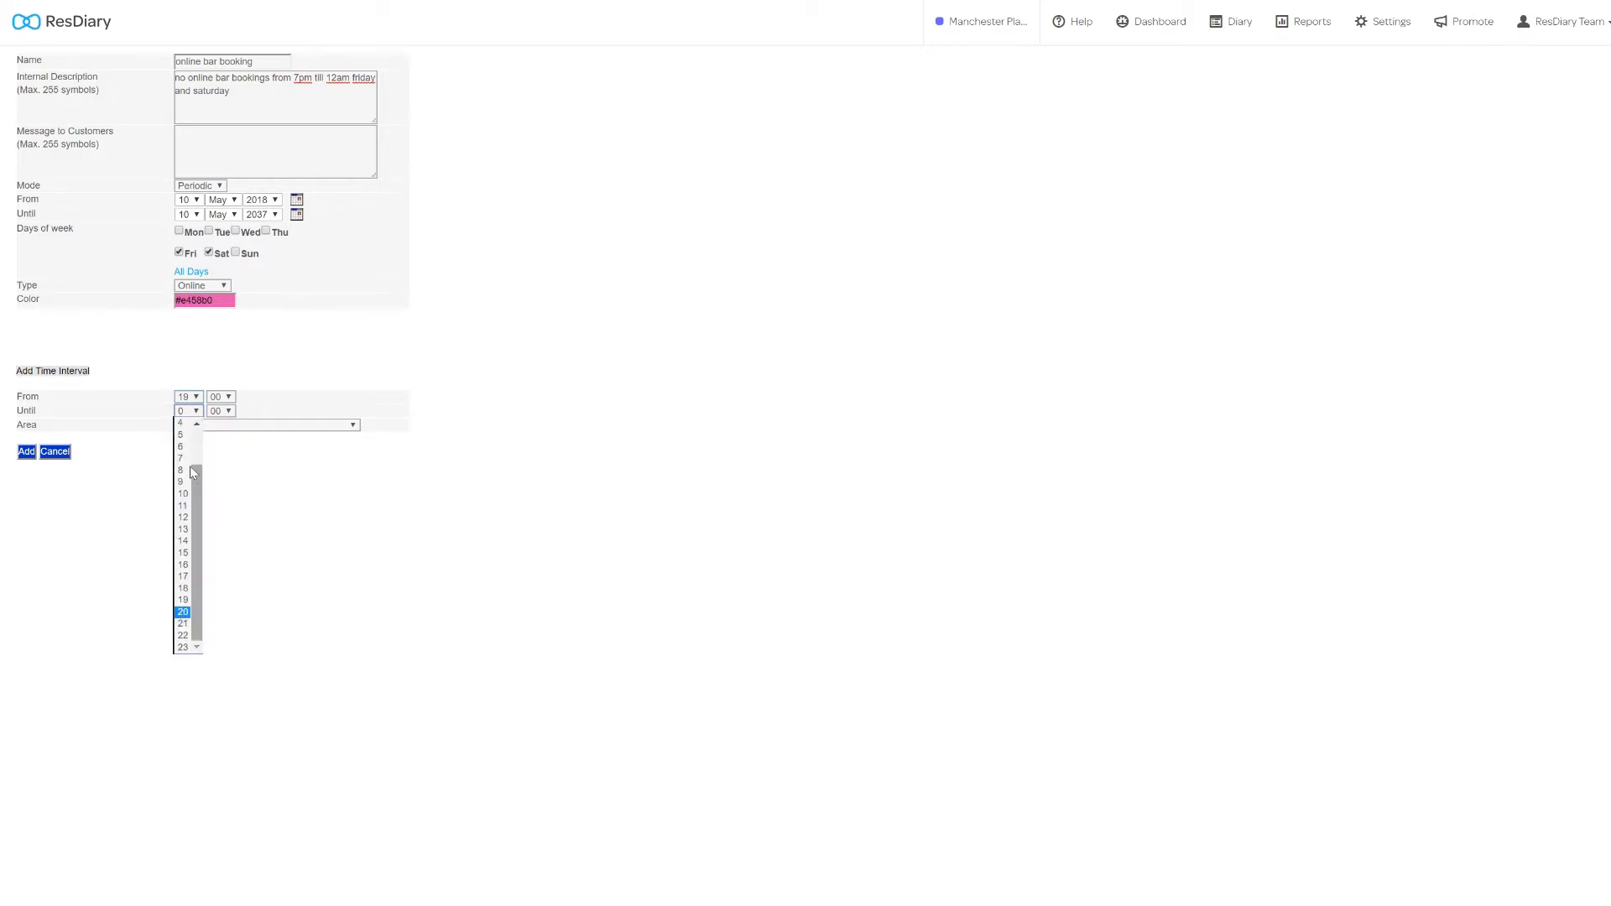
{"action": "left_click", "coordinate": [266, 425]}
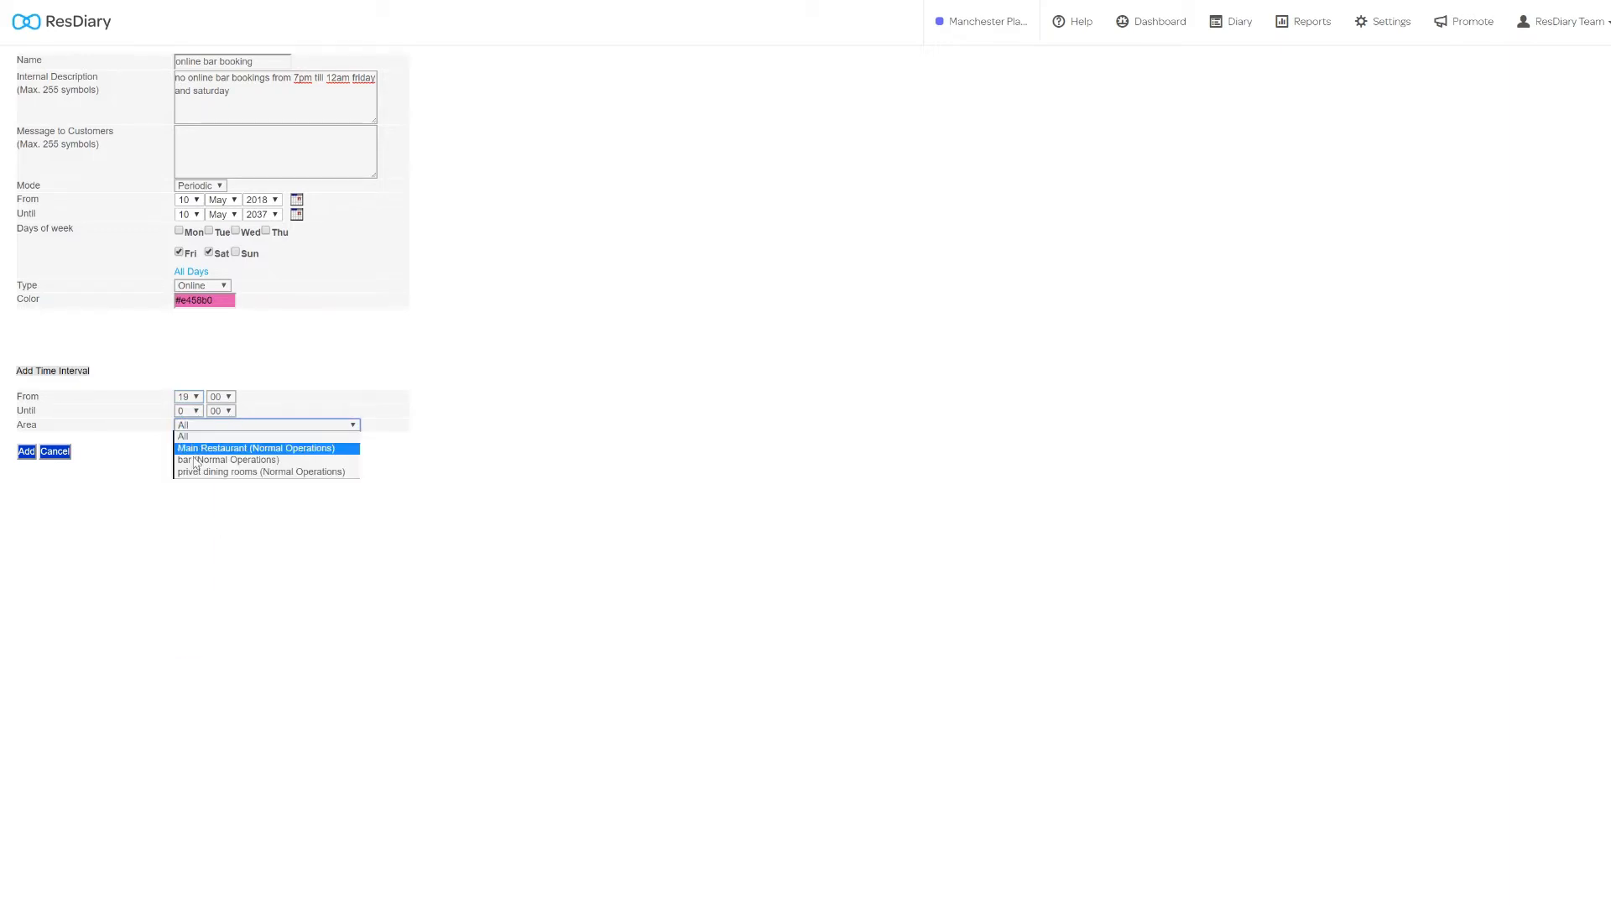
{"action": "left_click", "coordinate": [228, 459]}
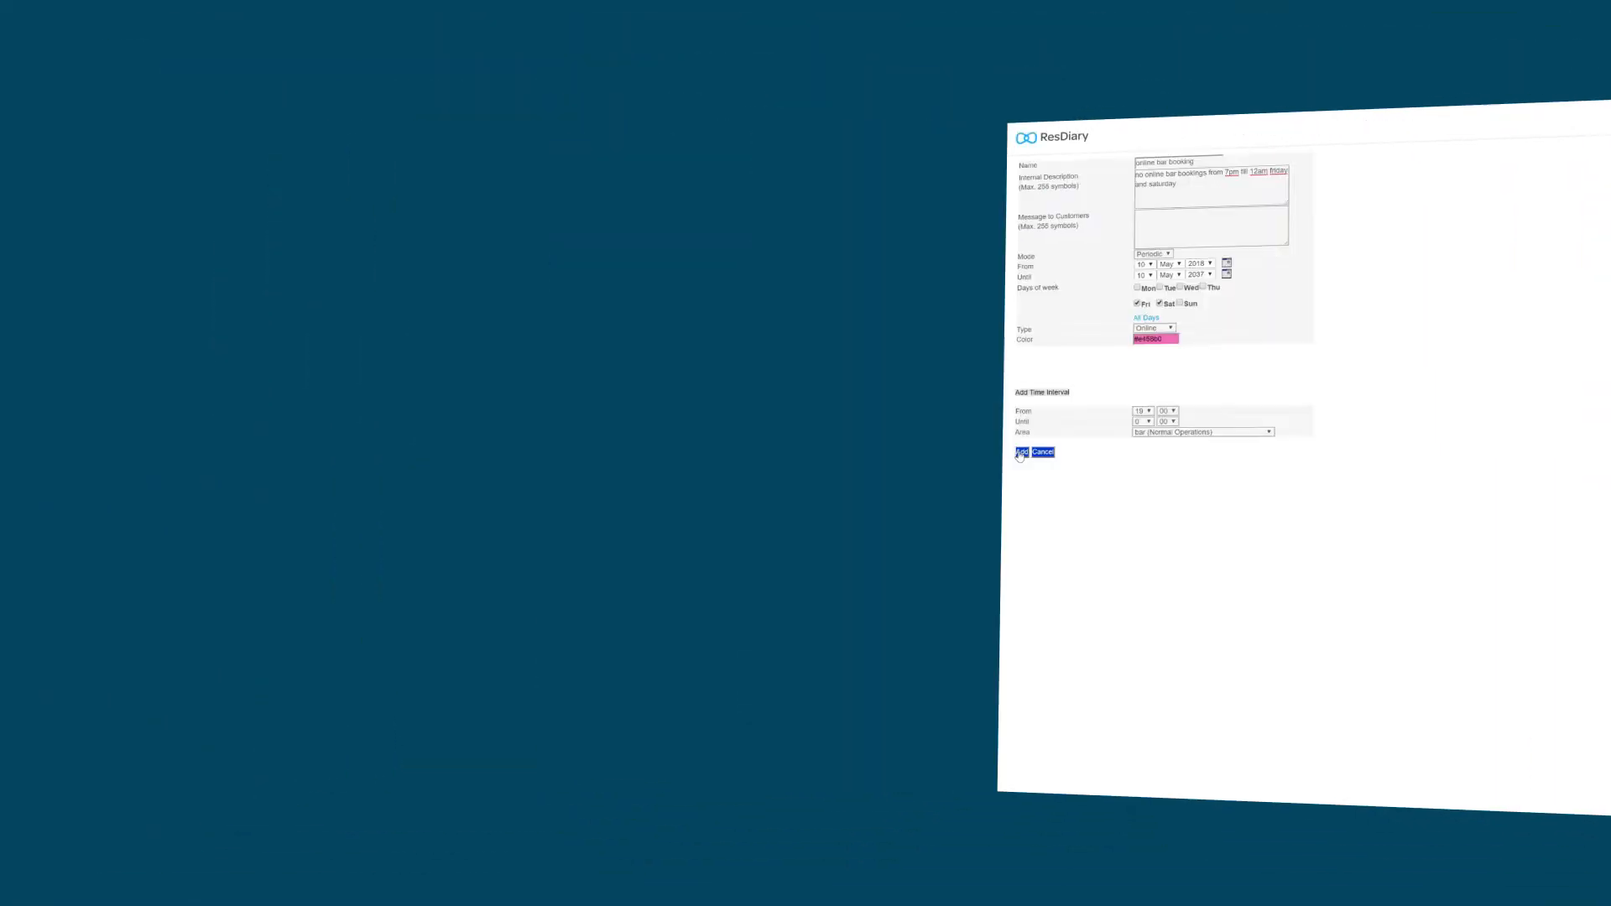
{"action": "left_click", "coordinate": [1018, 453]}
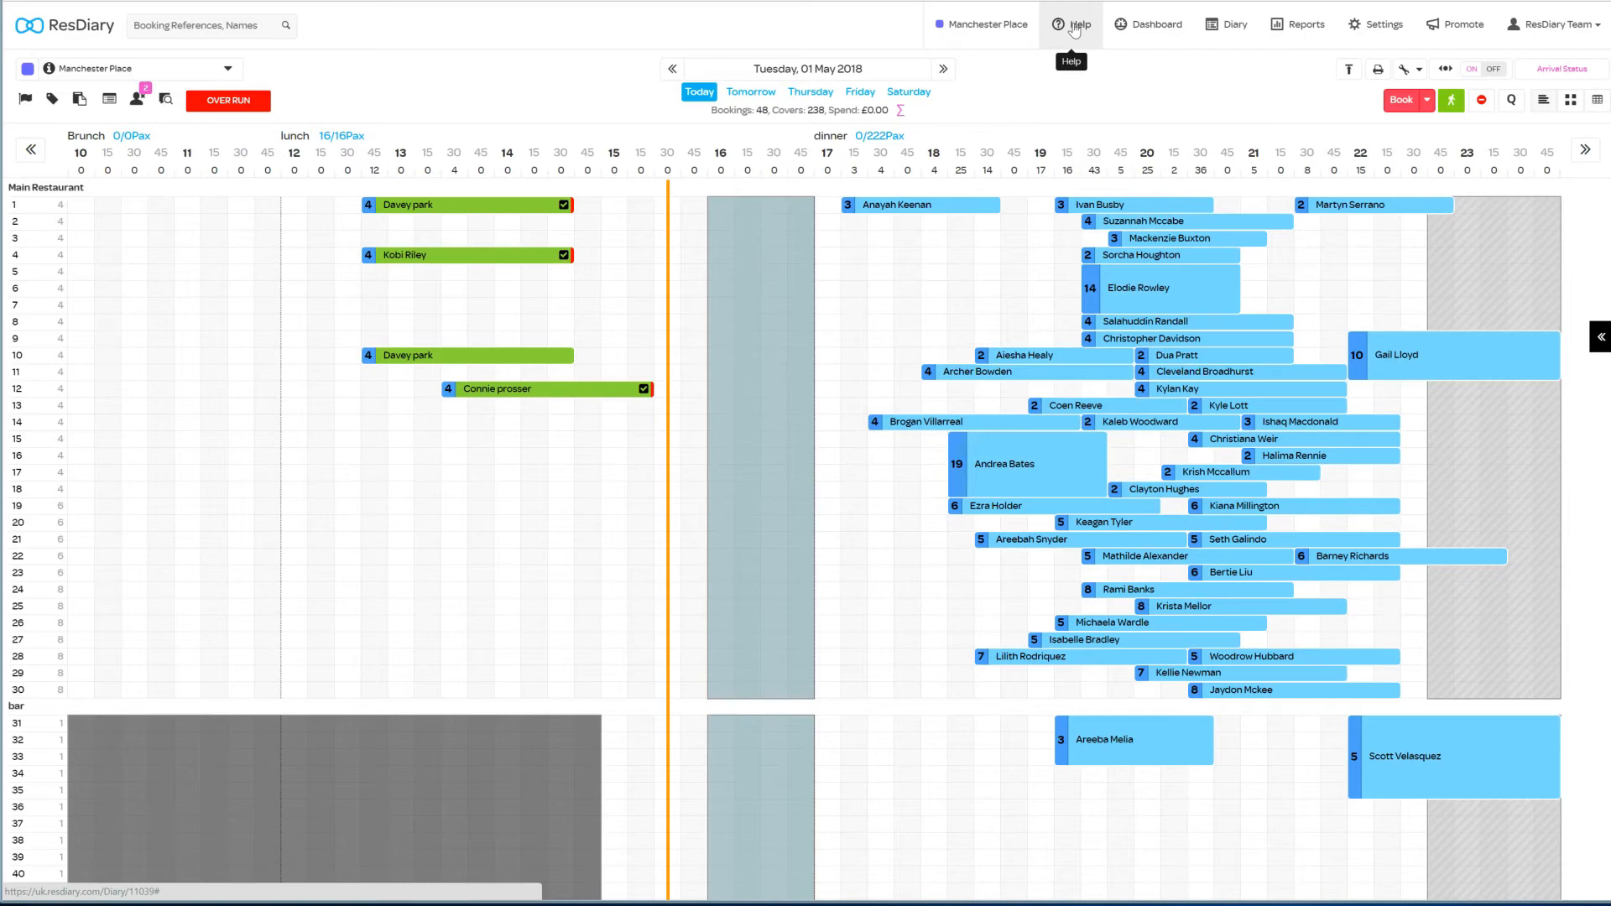
{"action": "left_click", "coordinate": [1071, 24]}
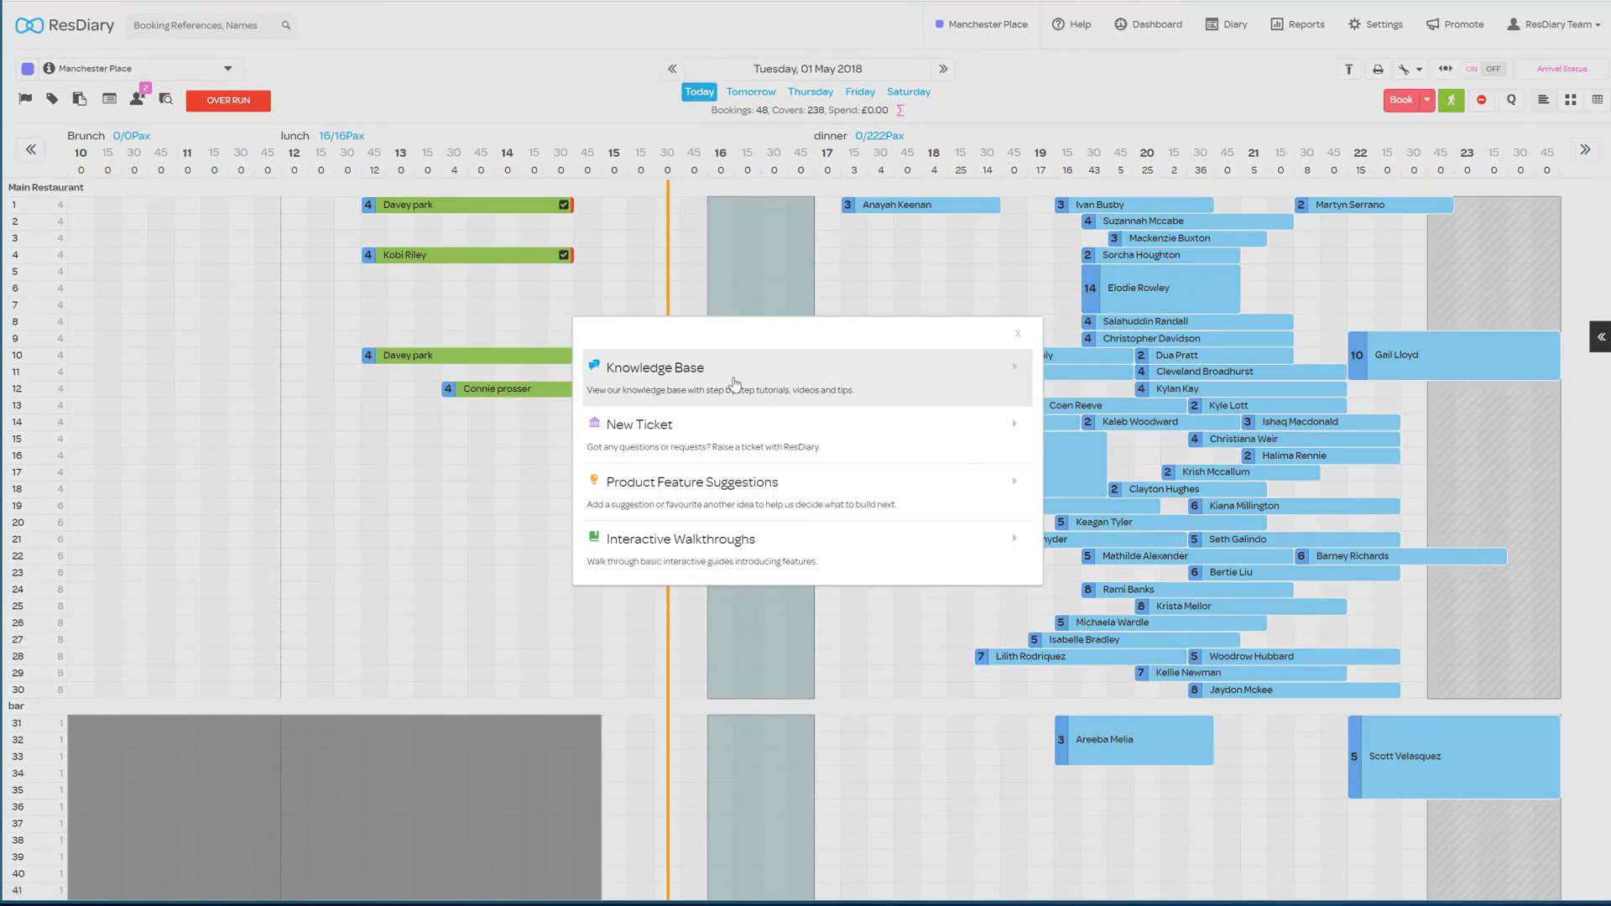